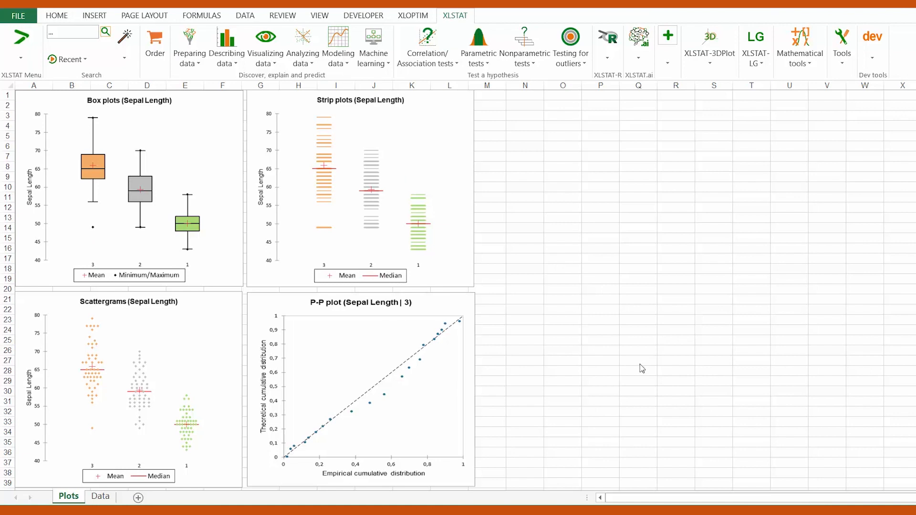
mouse_move(457, 378)
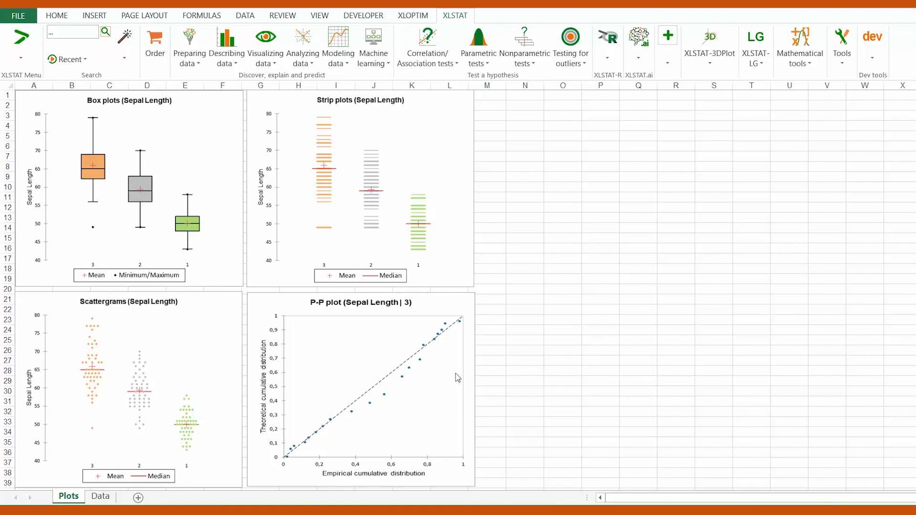
mouse_move(561, 371)
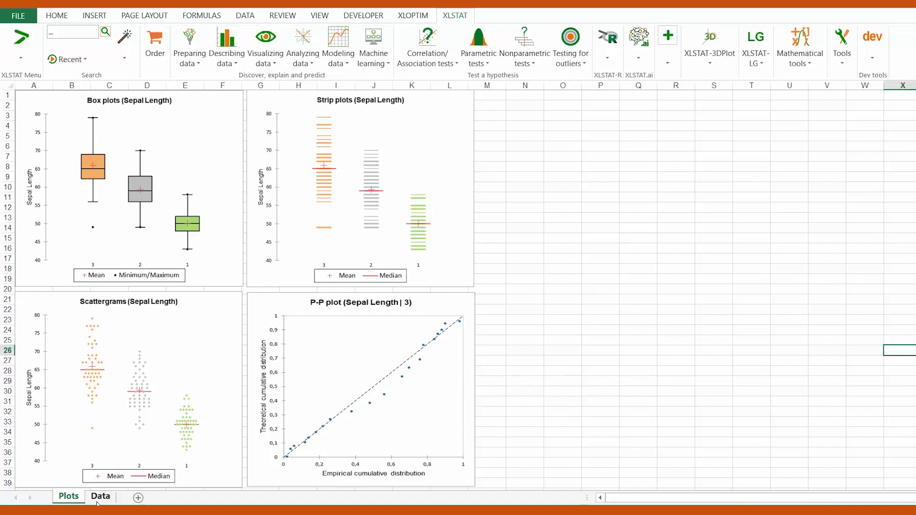
- Show the Data sheet and review the Sepal Length, Sepal Width, Petal Length and Petal Width headings
click(100, 498)
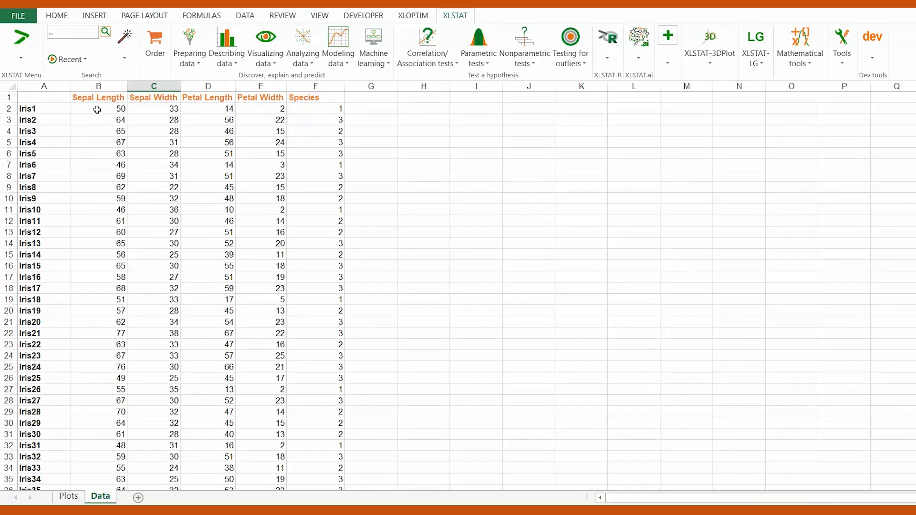
click(97, 98)
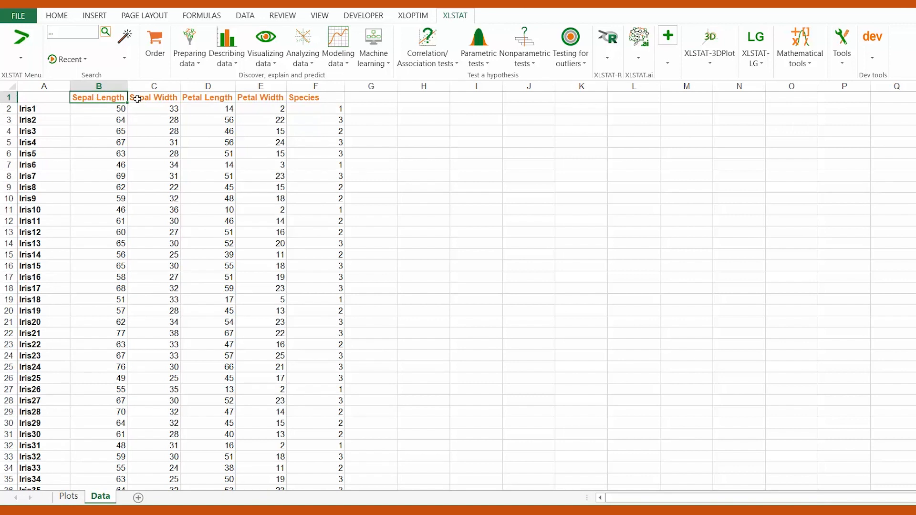
click(153, 97)
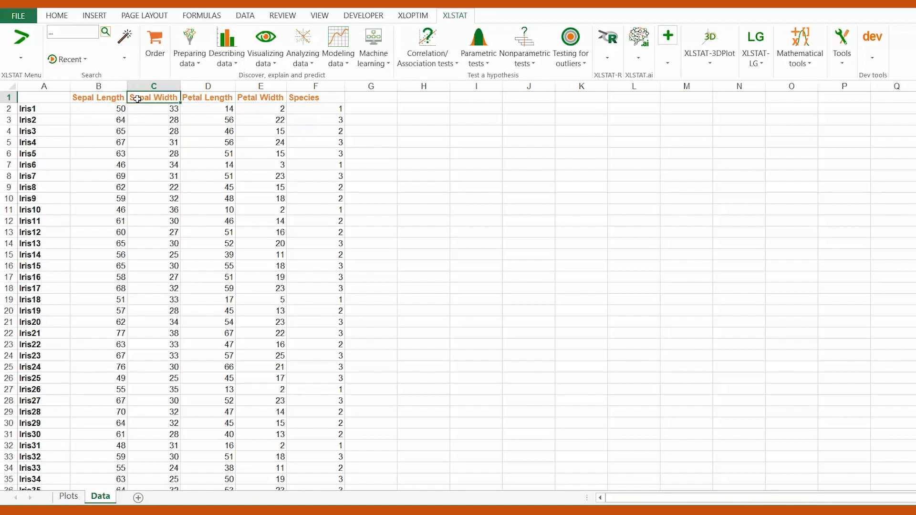
click(207, 98)
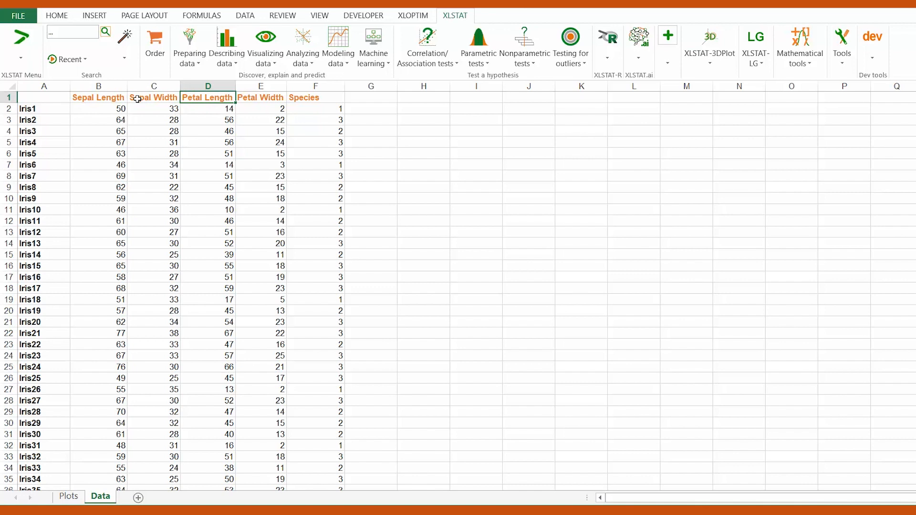
click(261, 97)
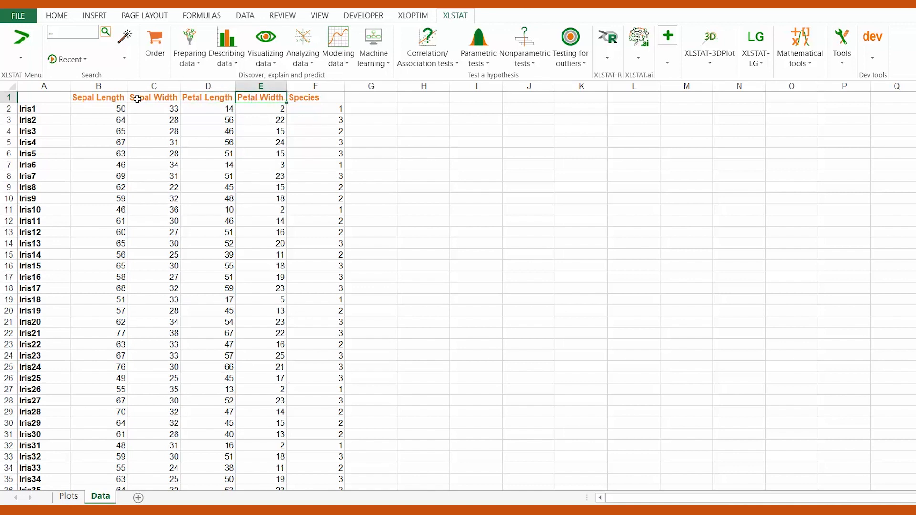
mouse_move(309, 90)
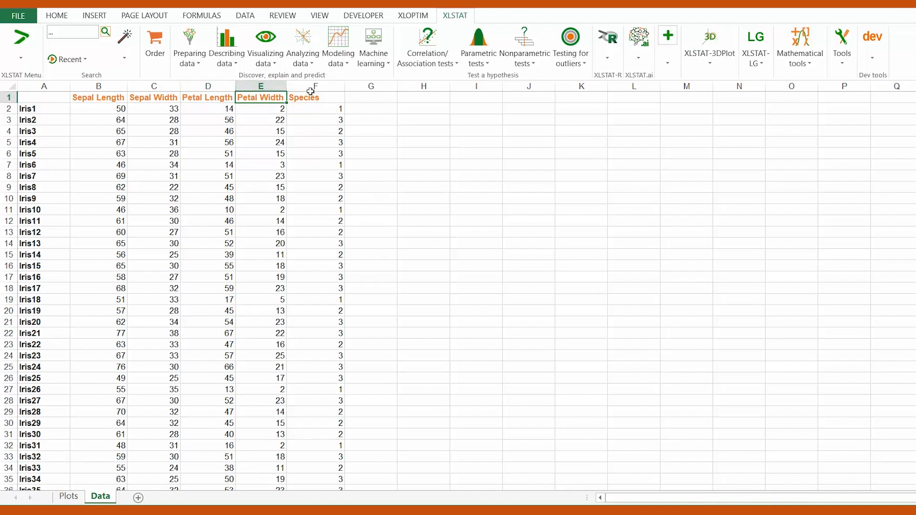
- Highlight the Species column F and the Sepal Length column B as the variables to plot
click(315, 86)
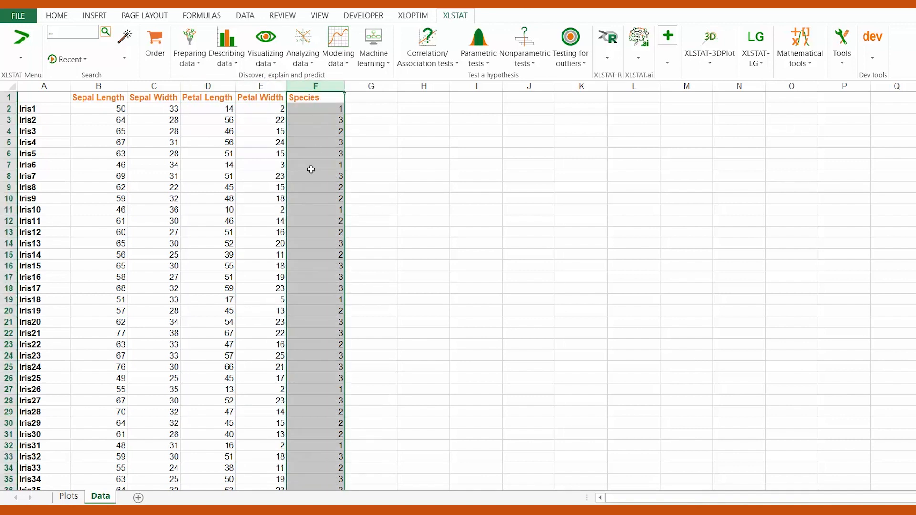
click(98, 98)
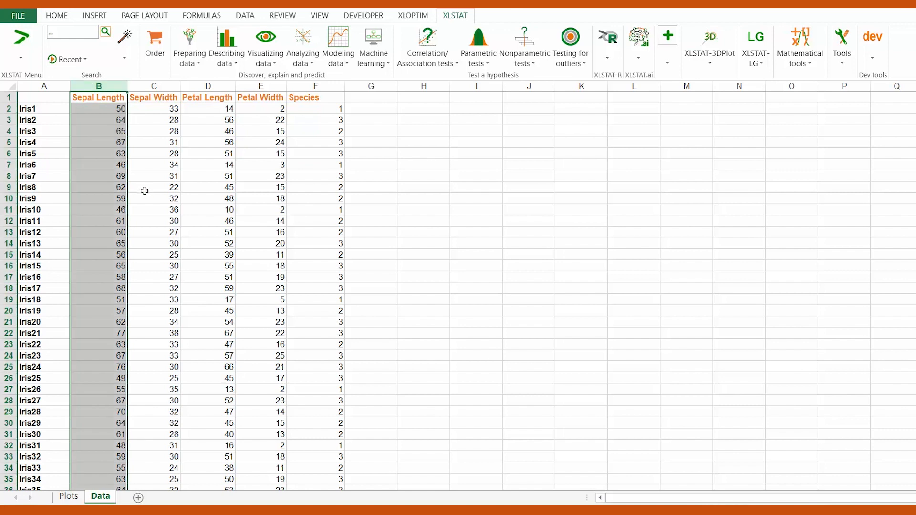
mouse_move(142, 209)
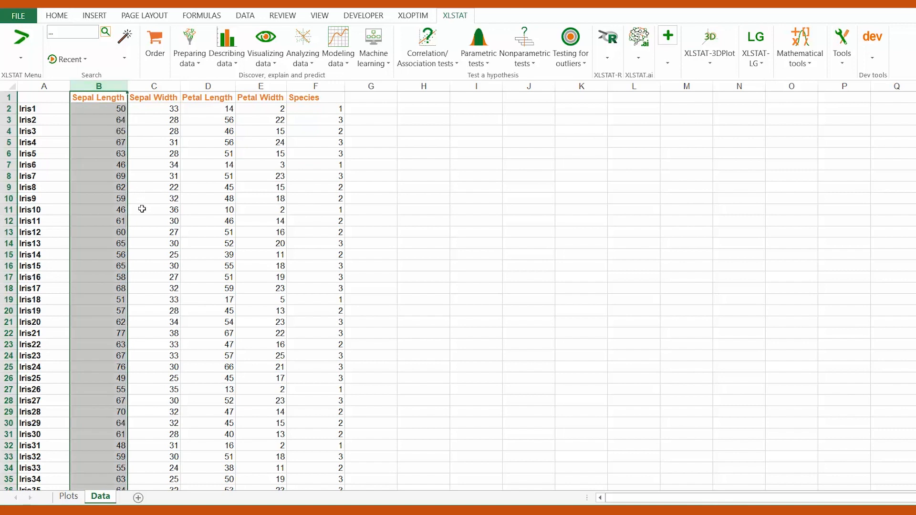
mouse_move(139, 220)
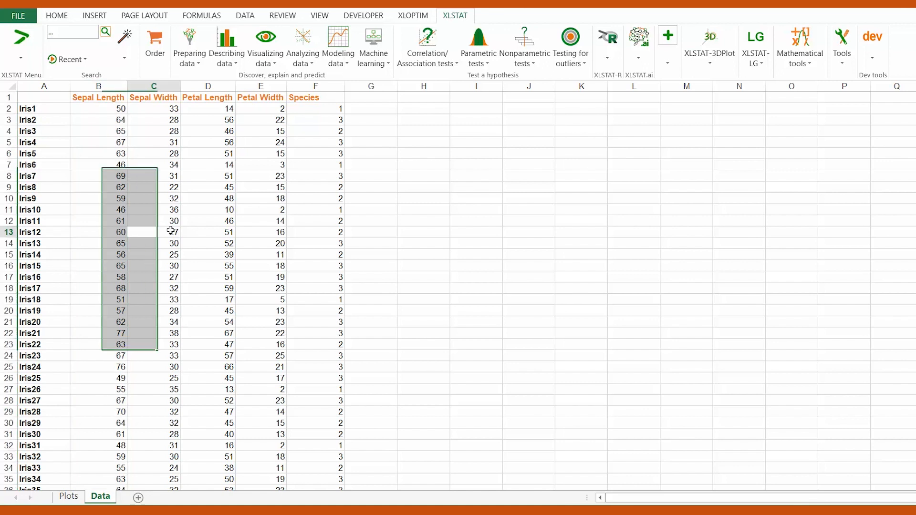
- In Univariate plots, set Sepal Length (Data!$B:$B) as quantitative data and Species (Data!$F:$F) as subsamples
click(265, 45)
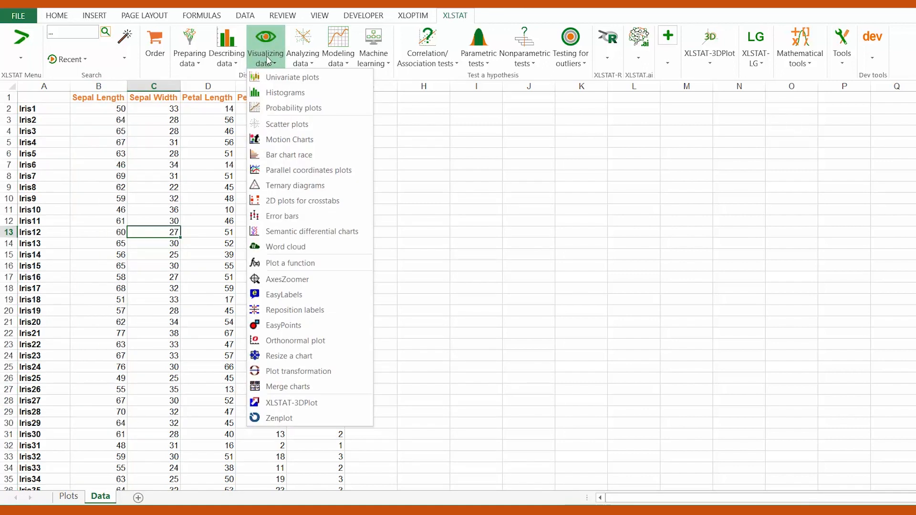
click(292, 77)
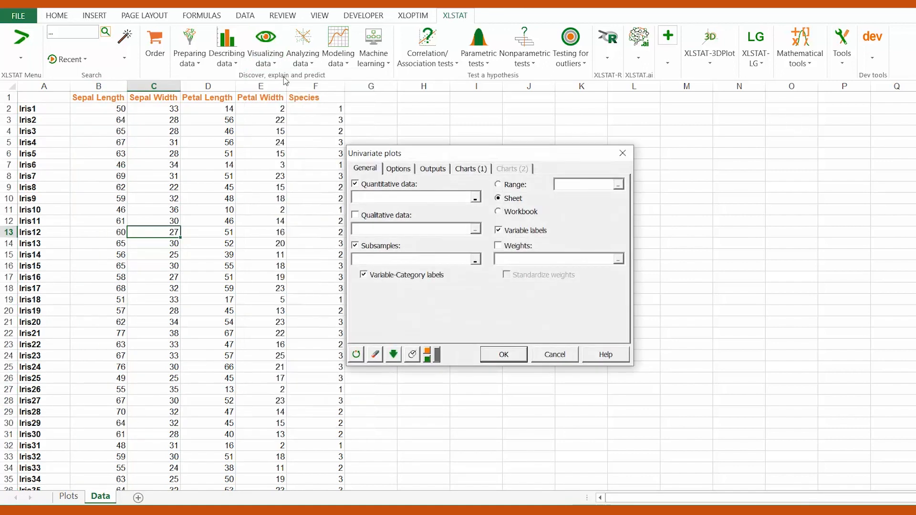
click(415, 196)
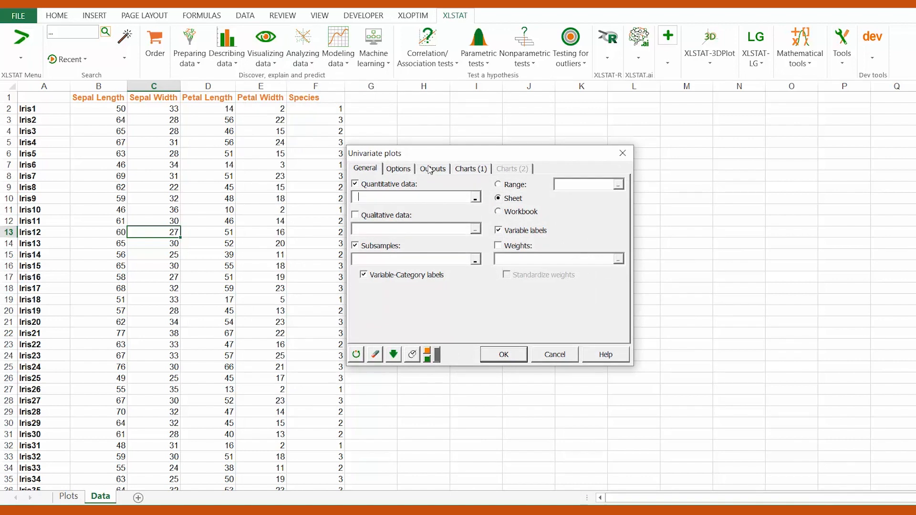
click(355, 214)
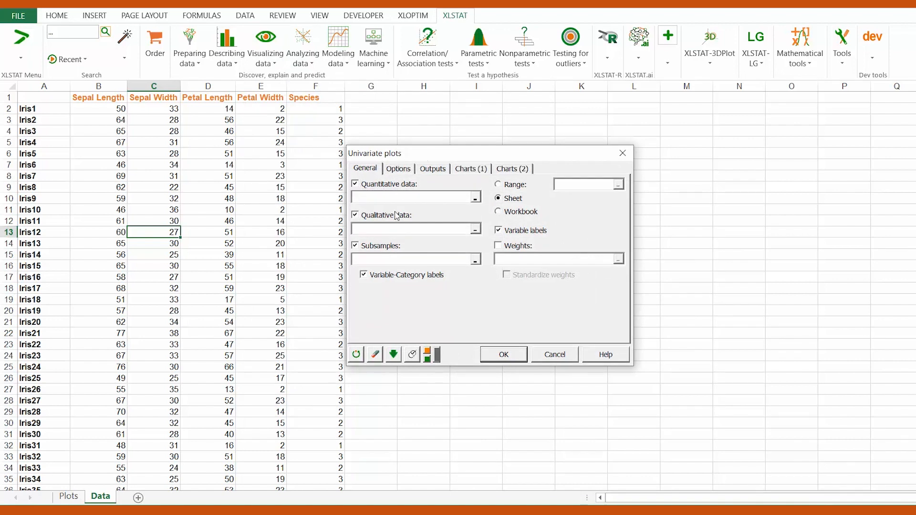
click(355, 214)
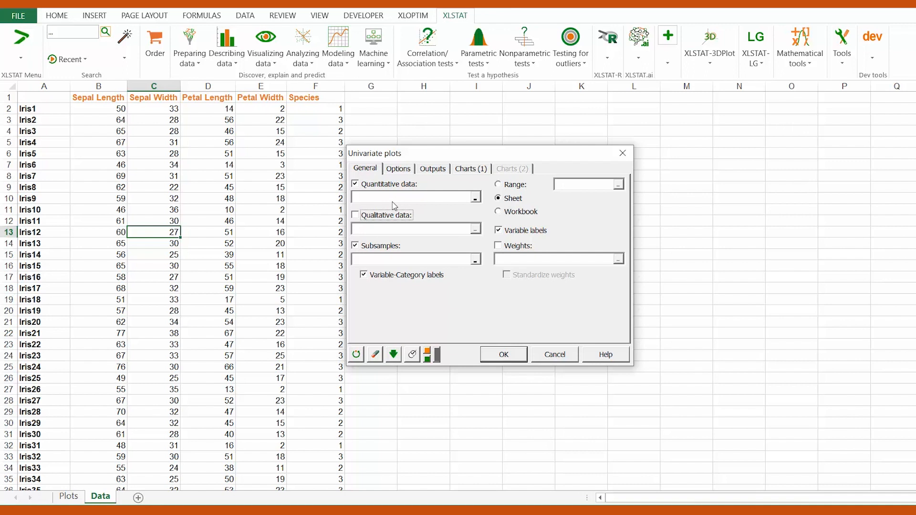
click(98, 86)
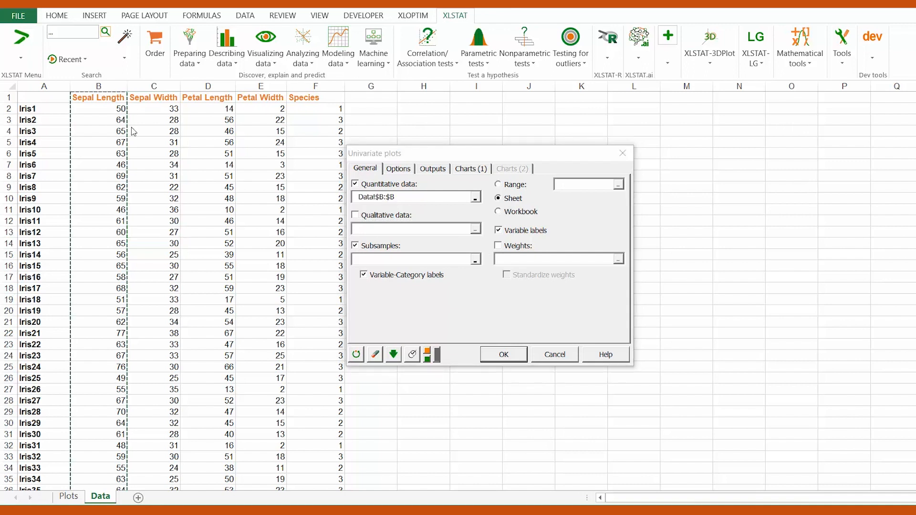
mouse_move(220, 132)
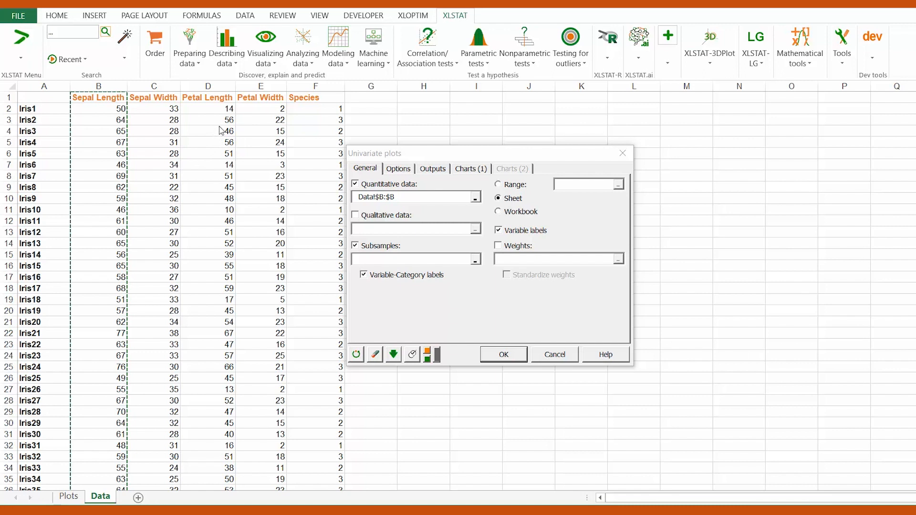
mouse_move(303, 94)
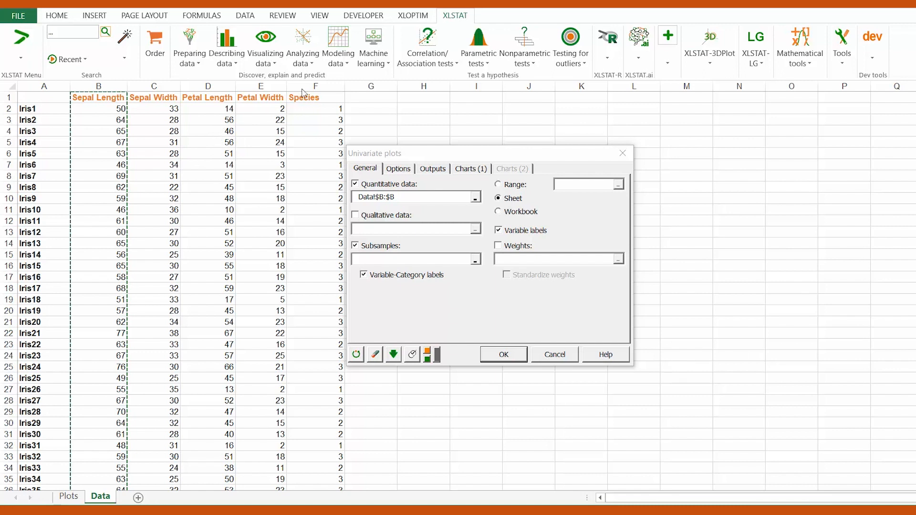
mouse_move(373, 270)
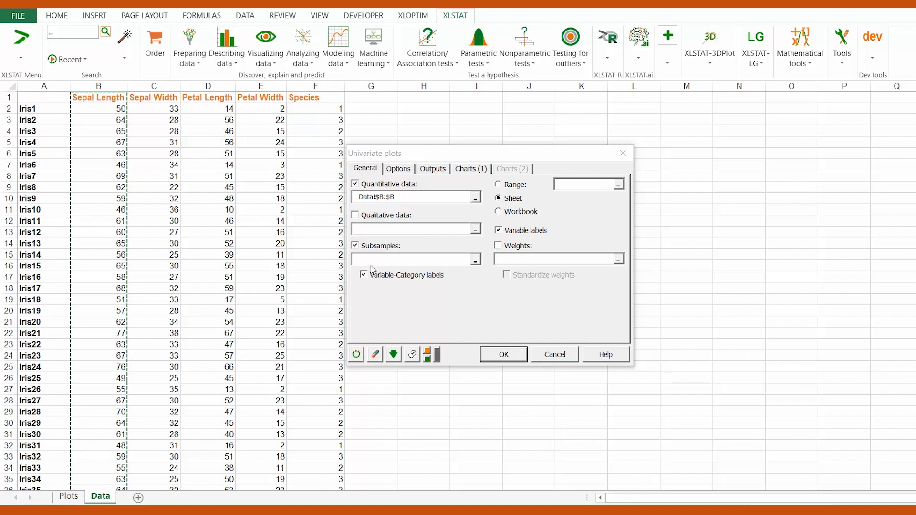
click(310, 86)
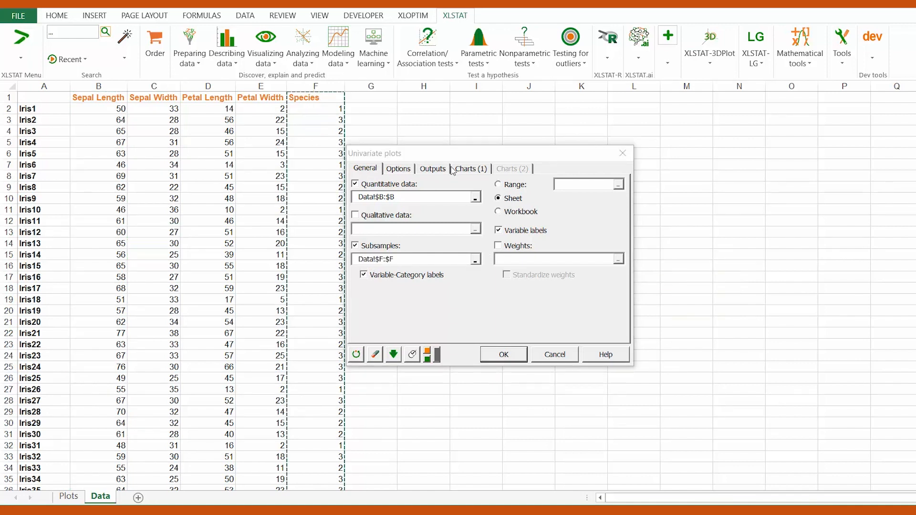
- Show the Charts (1) chart types with Box plots checked for the quantitative data
click(468, 168)
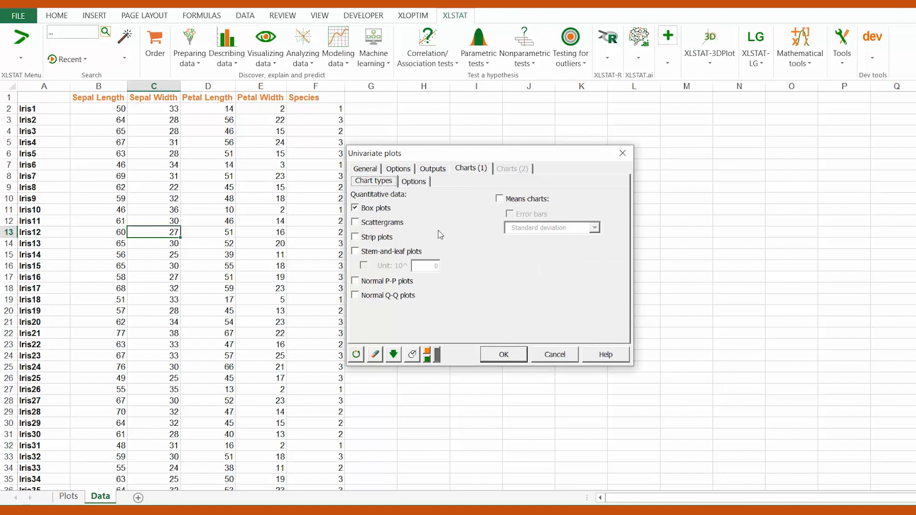
mouse_move(461, 238)
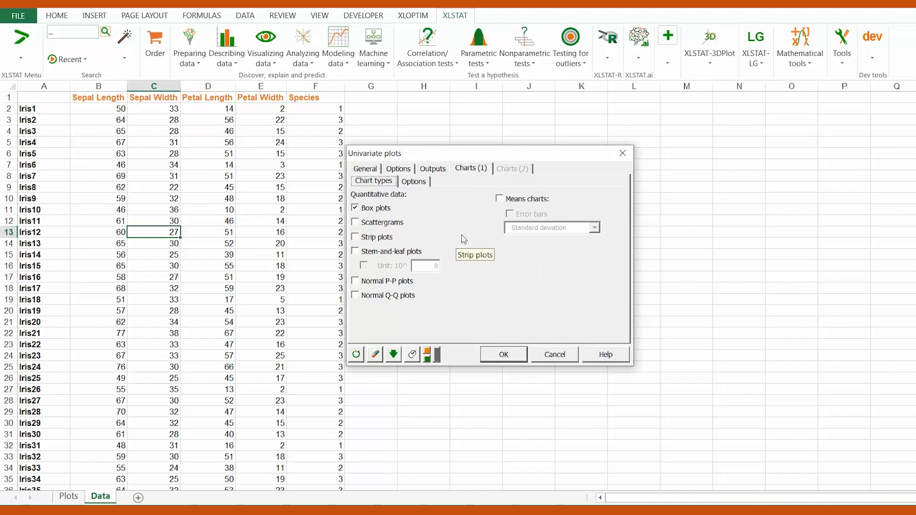
mouse_move(756, 216)
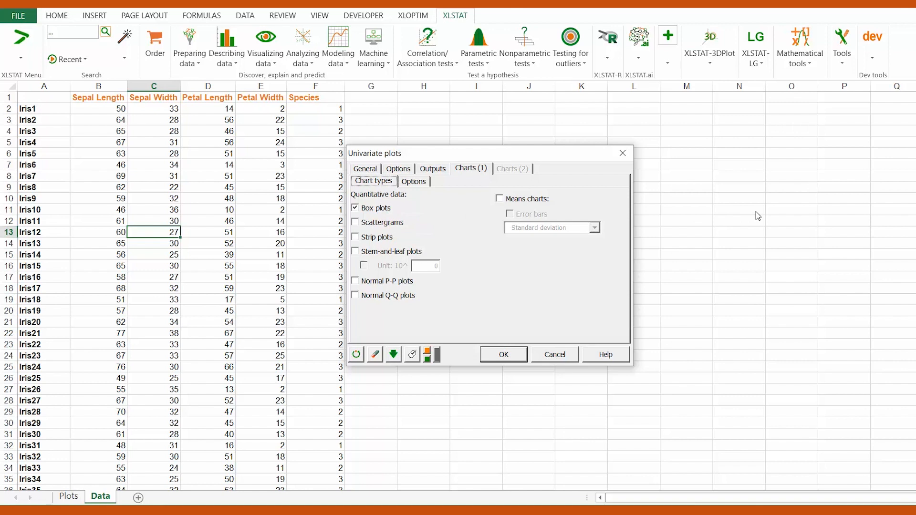
mouse_move(534, 227)
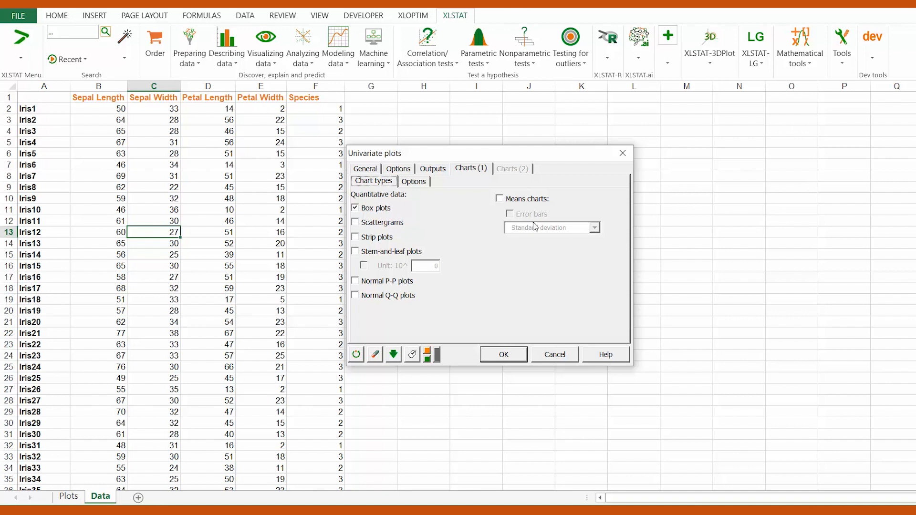
- Review Group plots, Vertical and Color by group options, then run the analysis with OK
click(413, 181)
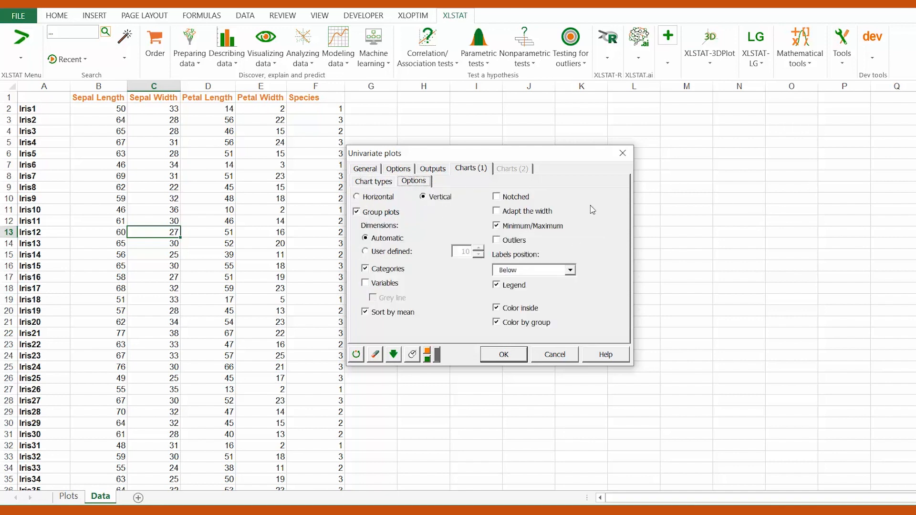
mouse_move(839, 181)
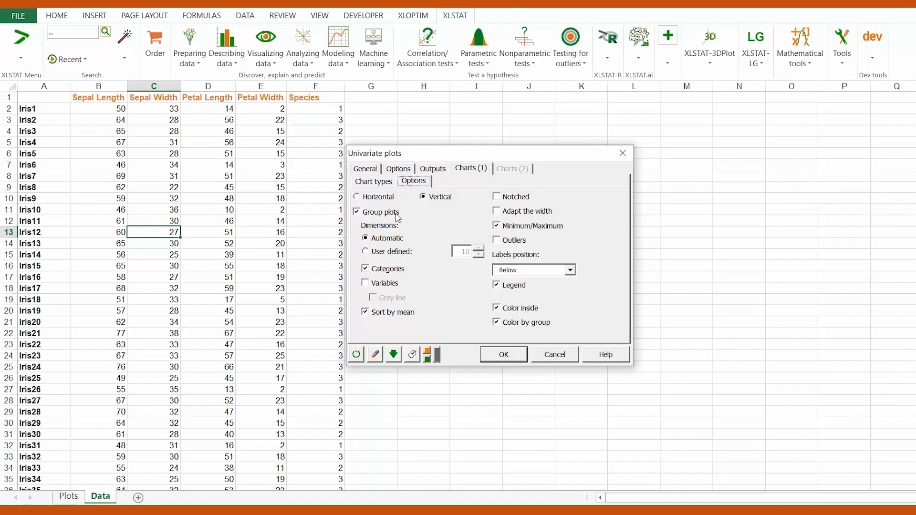
mouse_move(715, 246)
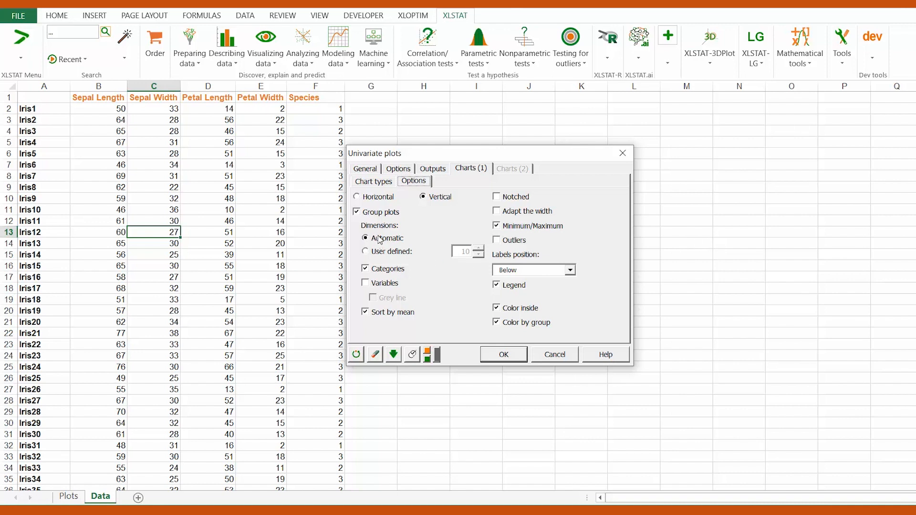
mouse_move(807, 267)
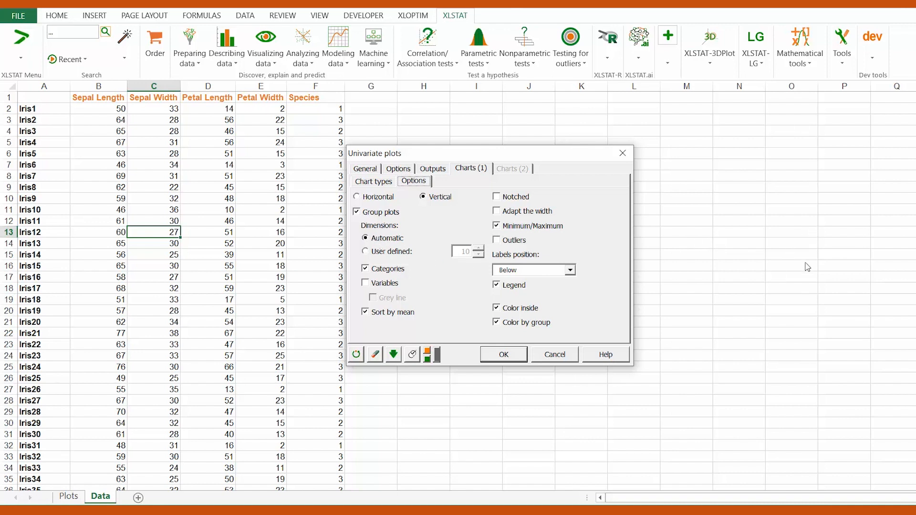
mouse_move(737, 288)
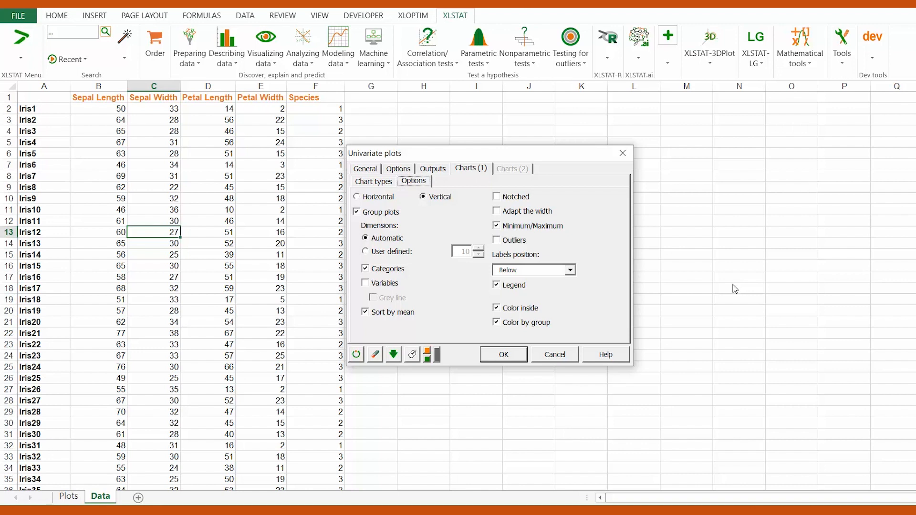
mouse_move(722, 292)
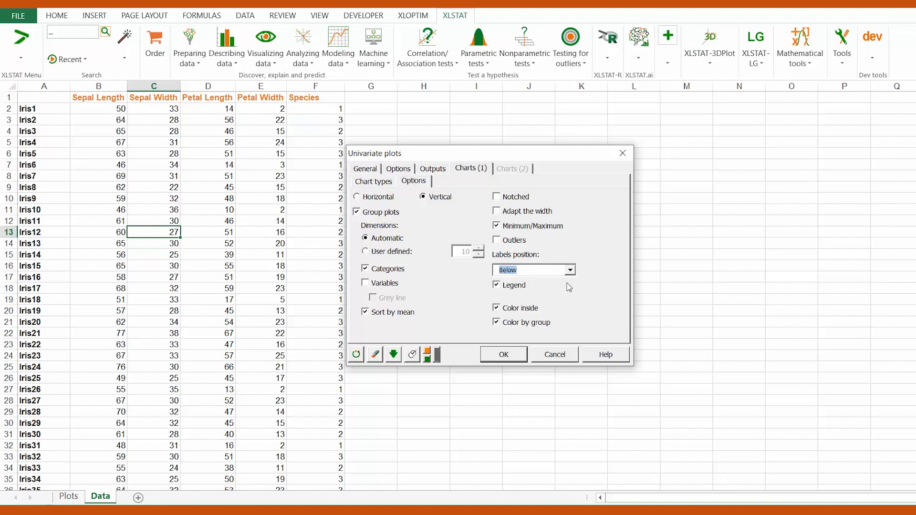
mouse_move(611, 276)
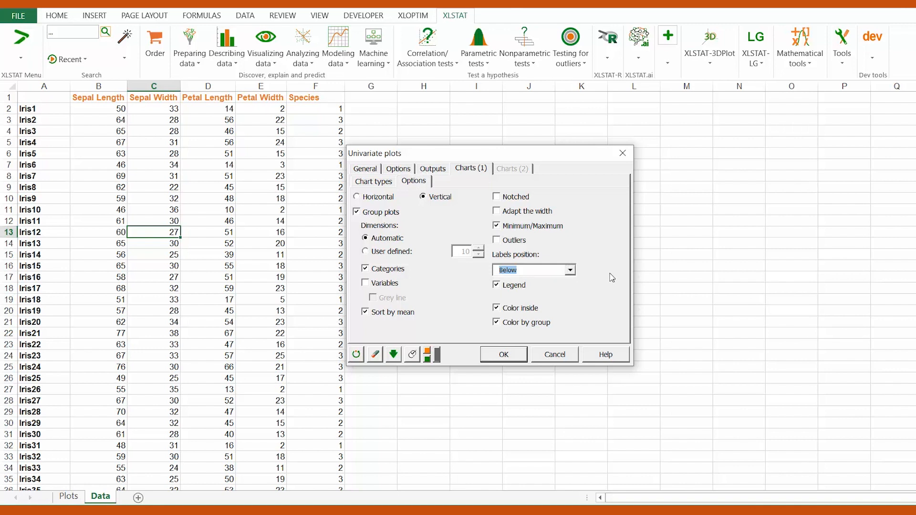
click(501, 354)
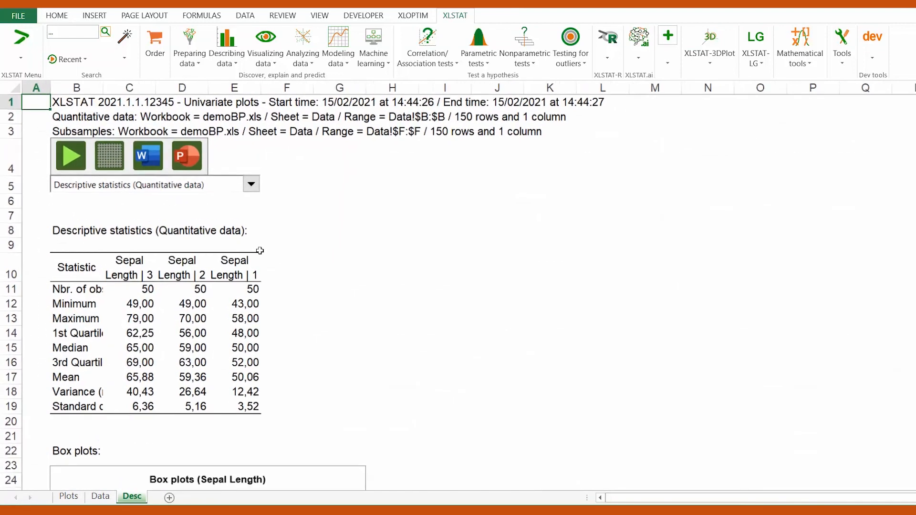
- Scroll the new Desc sheet to the Box plots (Sepal Length) chart for species 3, 2 and 1
scroll(down, 3)
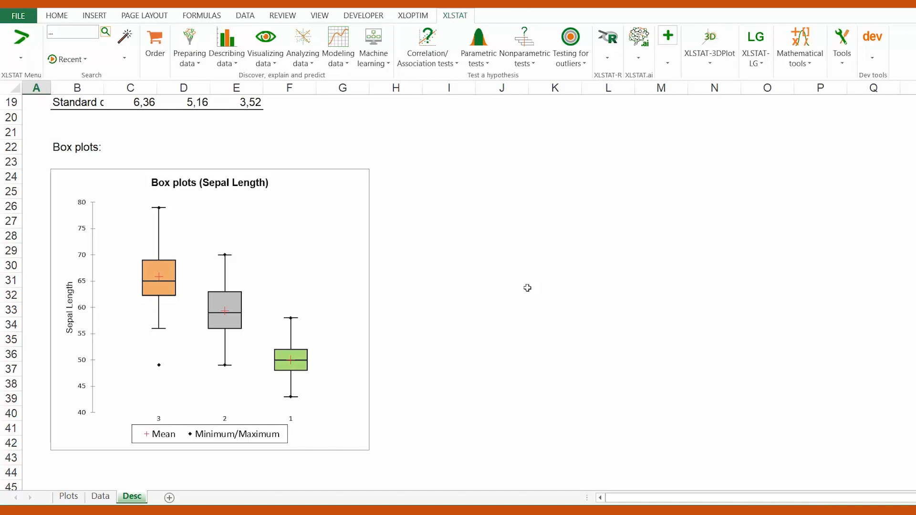
mouse_move(357, 308)
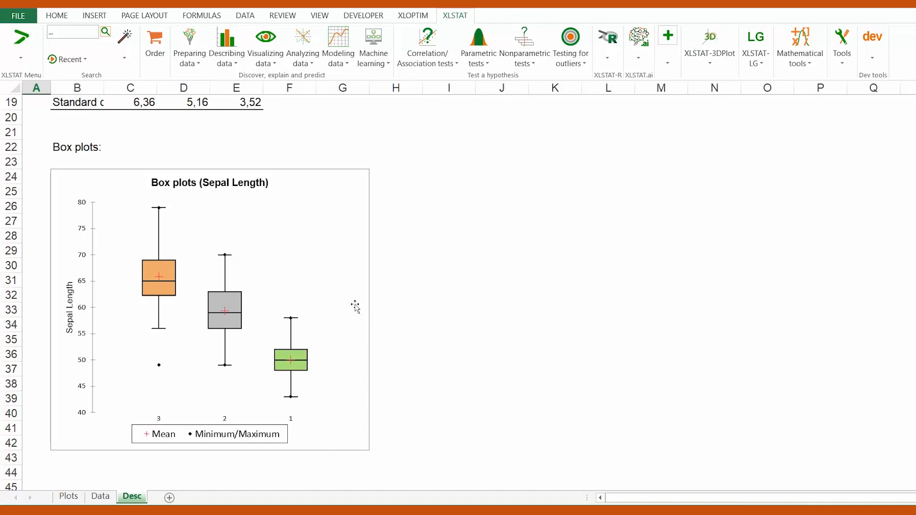
mouse_move(352, 305)
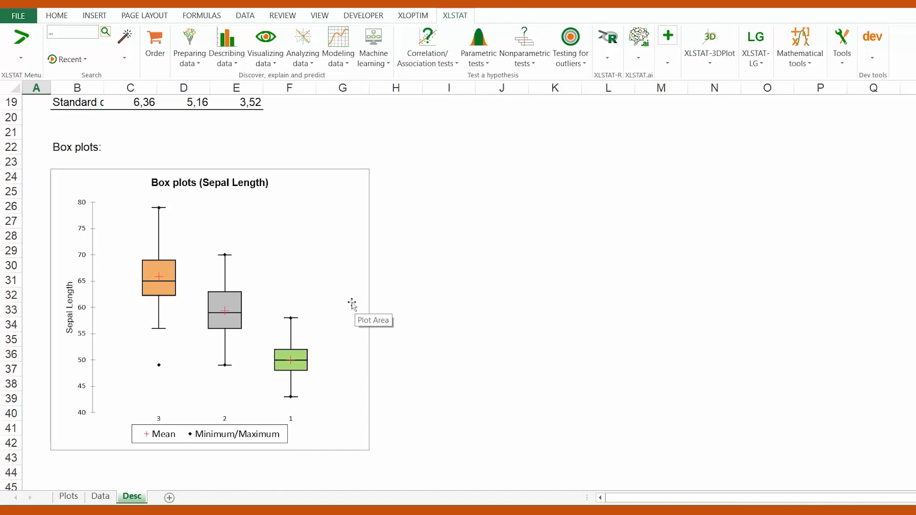
mouse_move(355, 298)
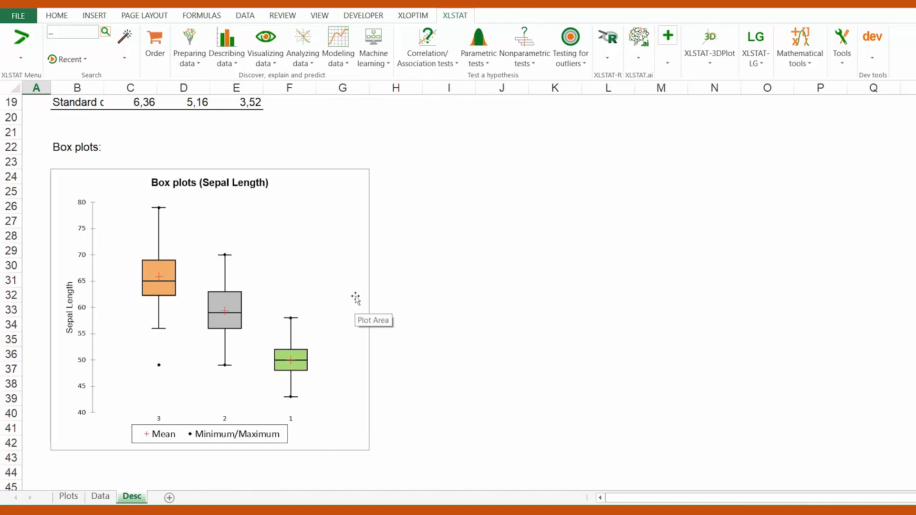